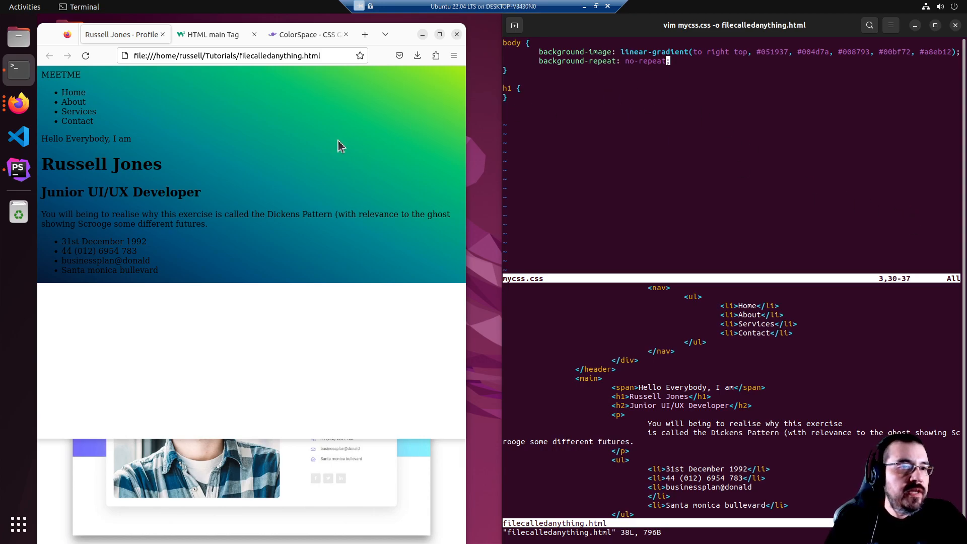
# - Open Google Fonts in a new tab and maximize the browser window
pyautogui.click(364, 34)
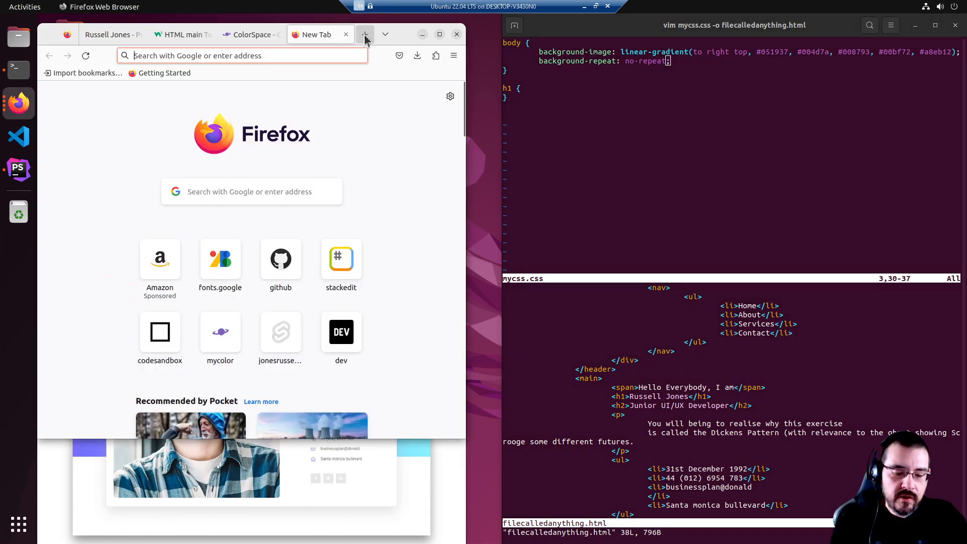
pyautogui.click(221, 258)
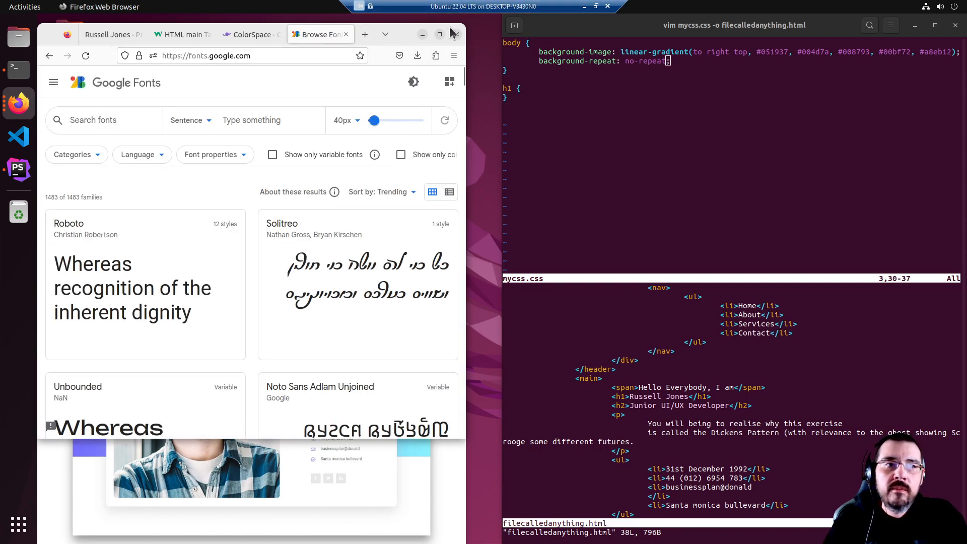
pyautogui.click(439, 35)
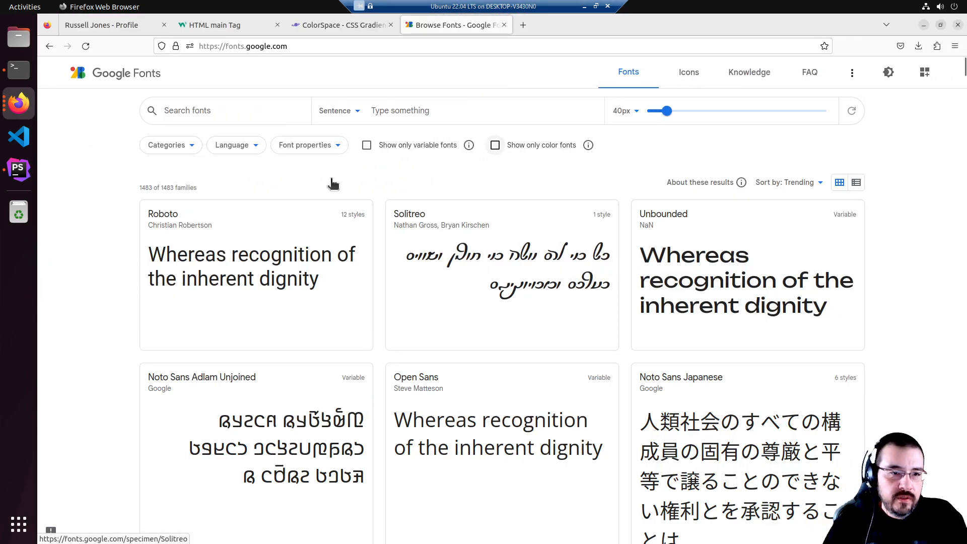
pyautogui.moveTo(394, 435)
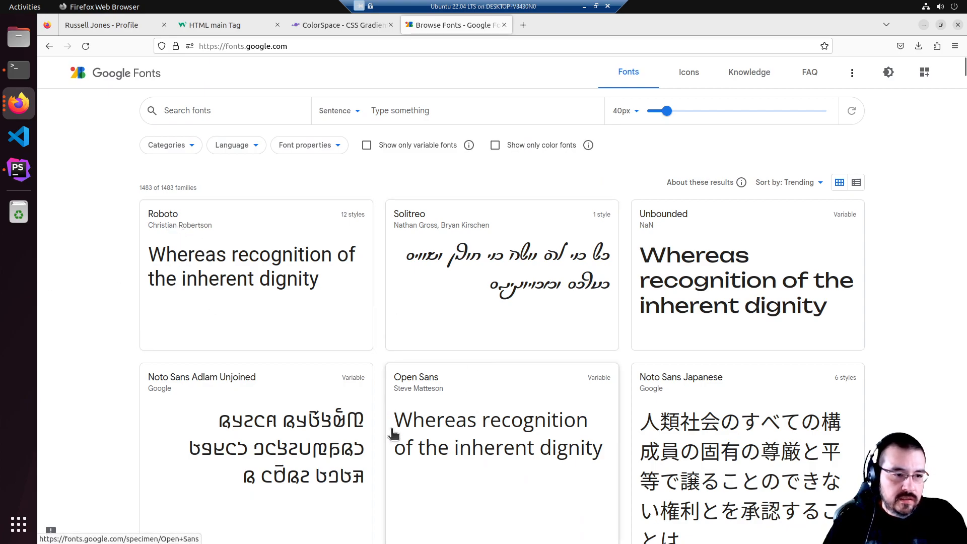
pyautogui.moveTo(502, 452)
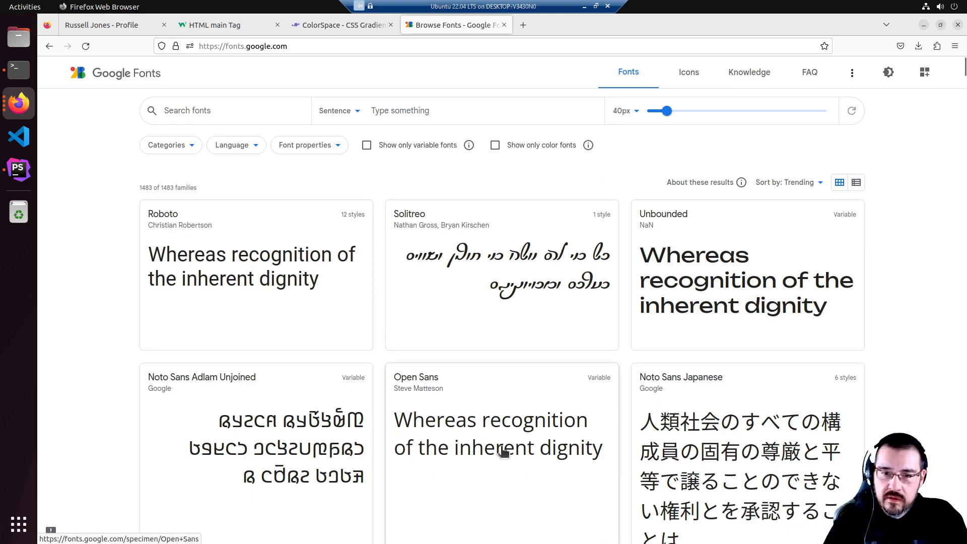
# - Select Open Sans Regular 400 and Bold 700 so the embed code appears
pyautogui.click(496, 433)
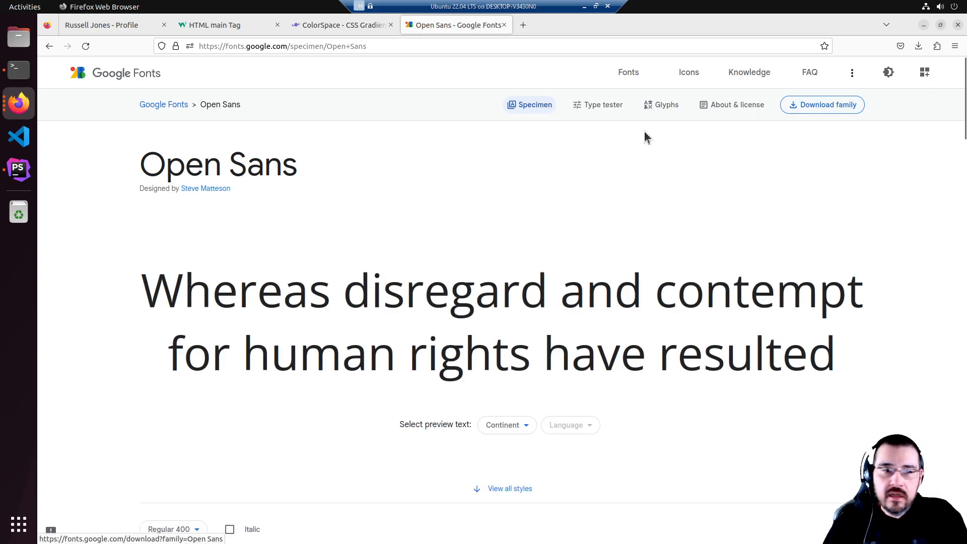
pyautogui.scroll(-3)
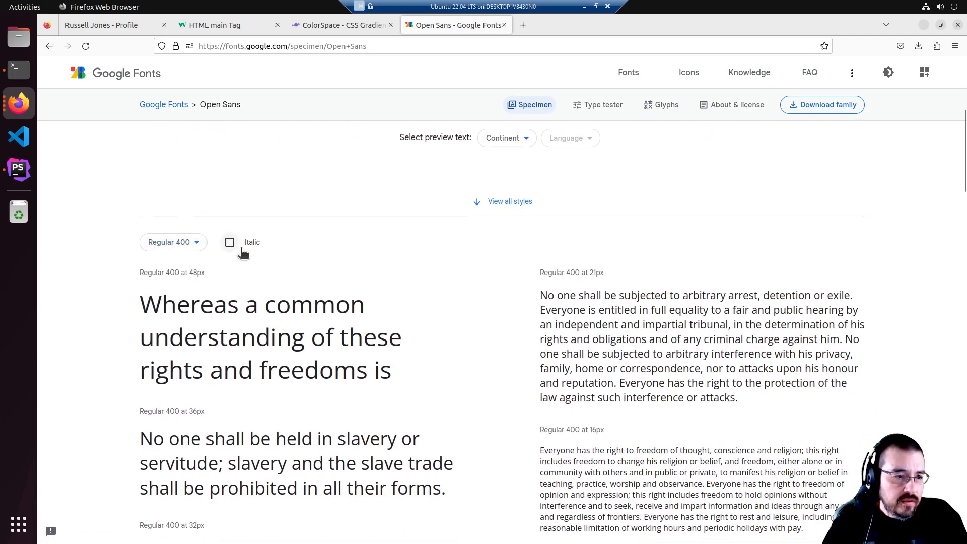
pyautogui.click(509, 201)
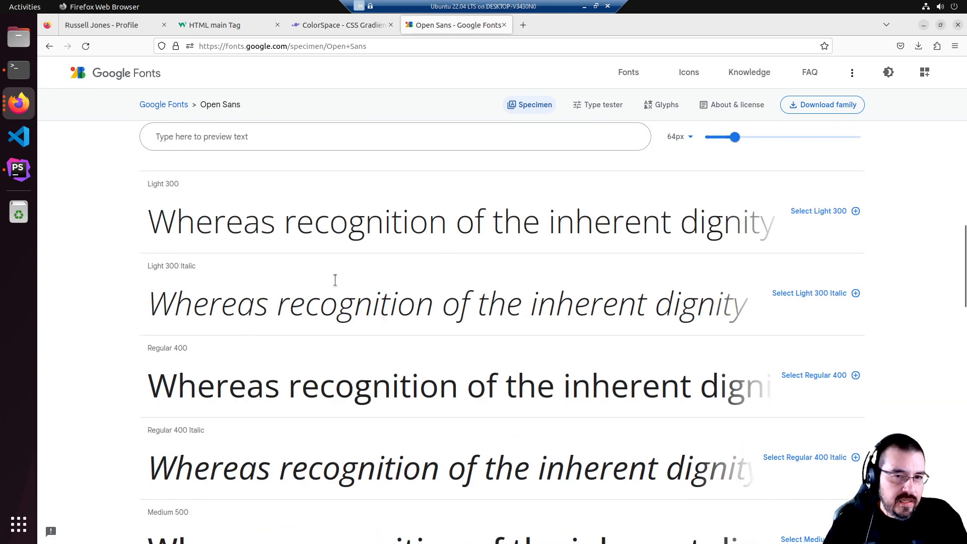
pyautogui.scroll(-3)
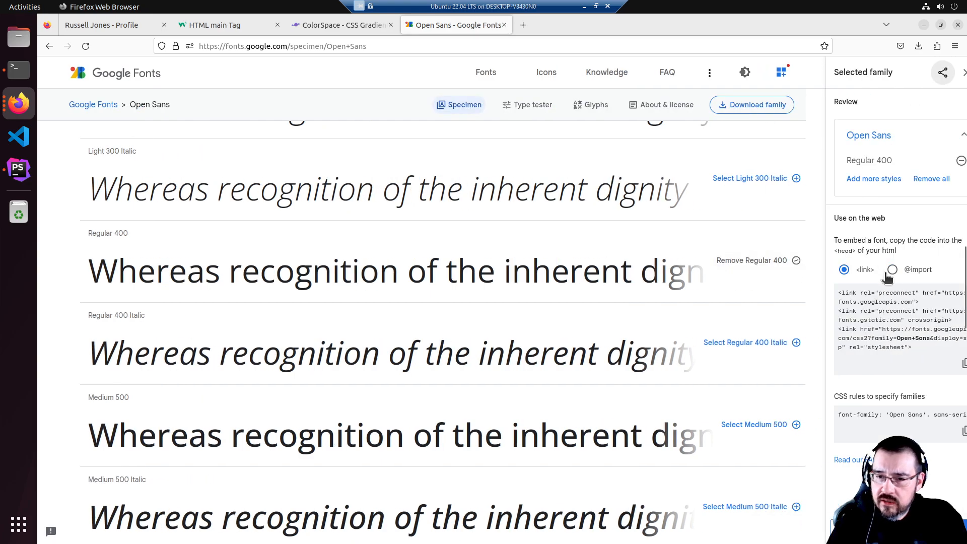
pyautogui.scroll(-3)
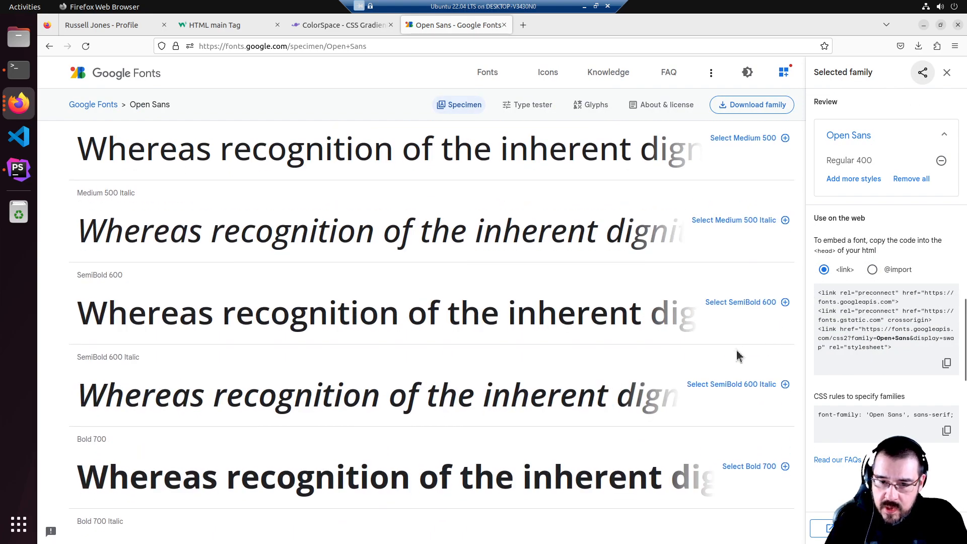
pyautogui.scroll(-3)
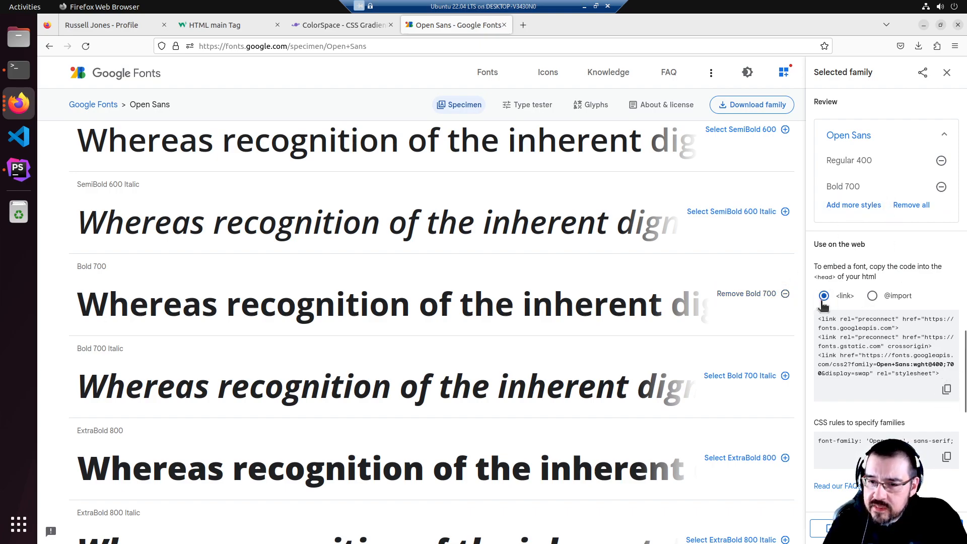
pyautogui.moveTo(863, 9)
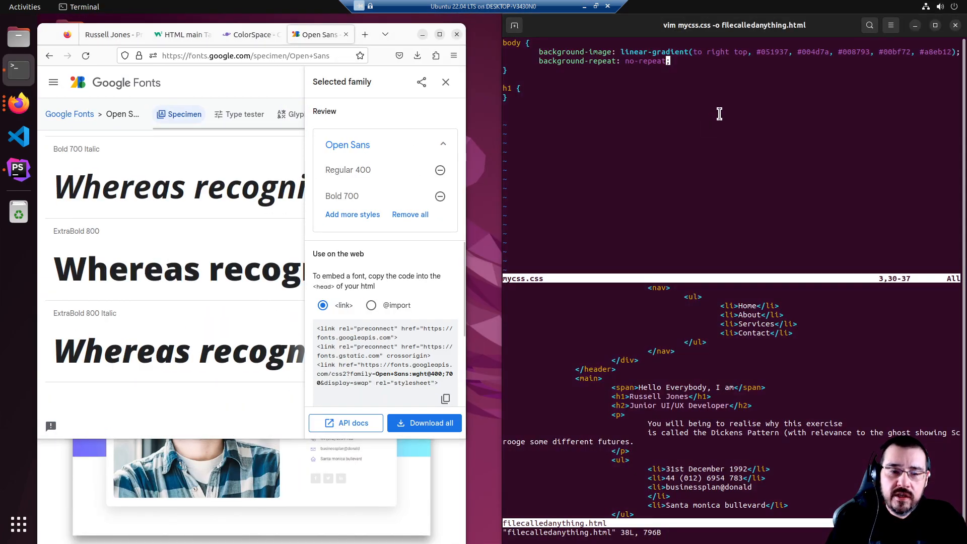
# - Paste the Open Sans preconnect and stylesheet links into the HTML head and save with :w
pyautogui.scroll(3)
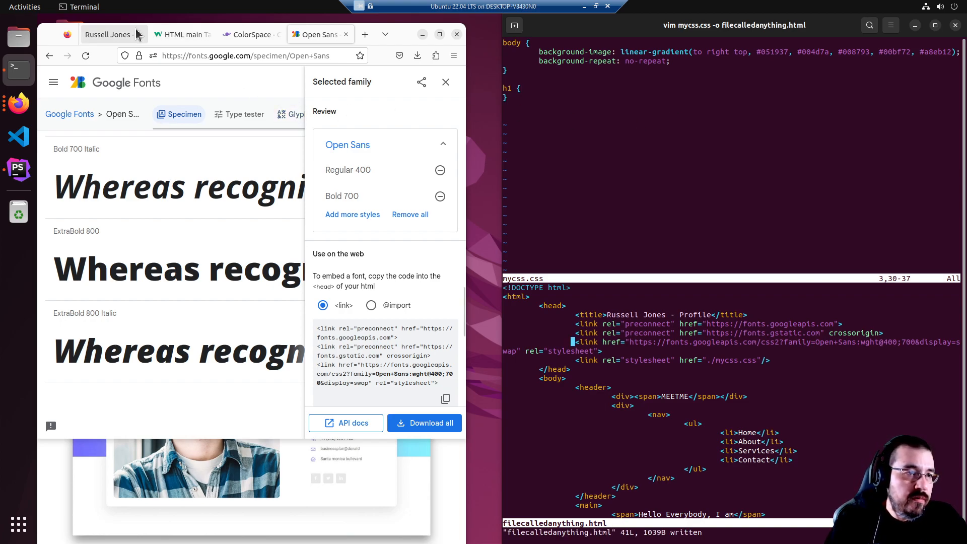
pyautogui.click(108, 34)
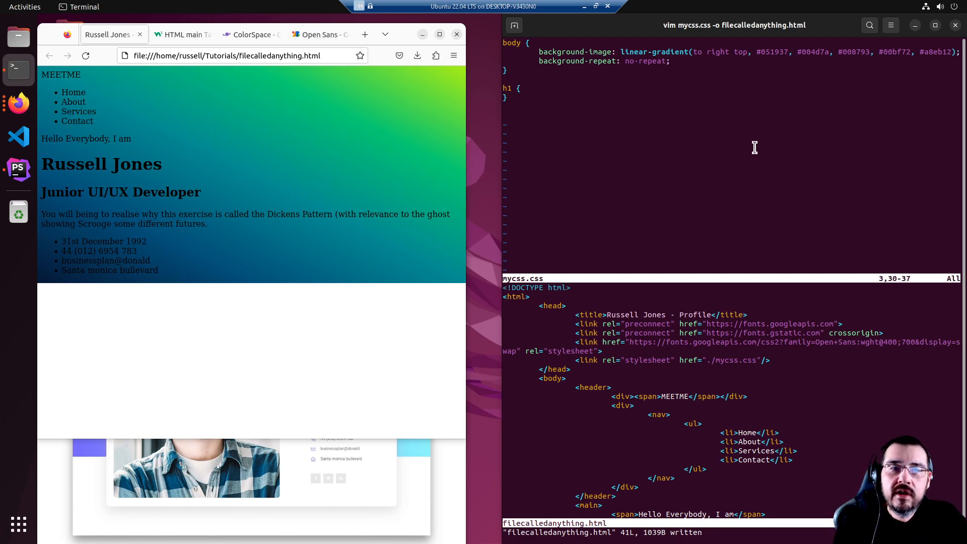
# - Add font-family: 'Open Sans'; to the body rule in mycss.css and save it
pyautogui.write('font-family:')
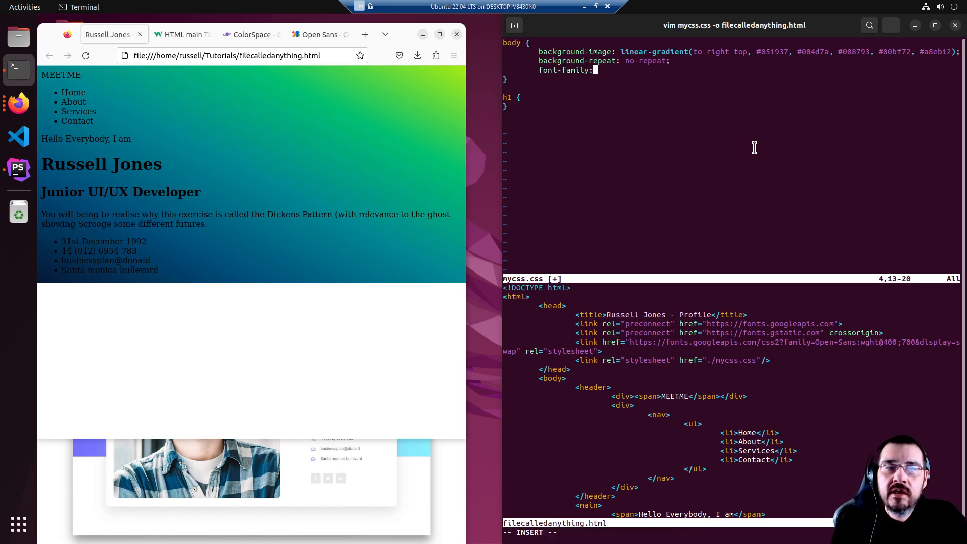
pyautogui.write("'Open Sans")
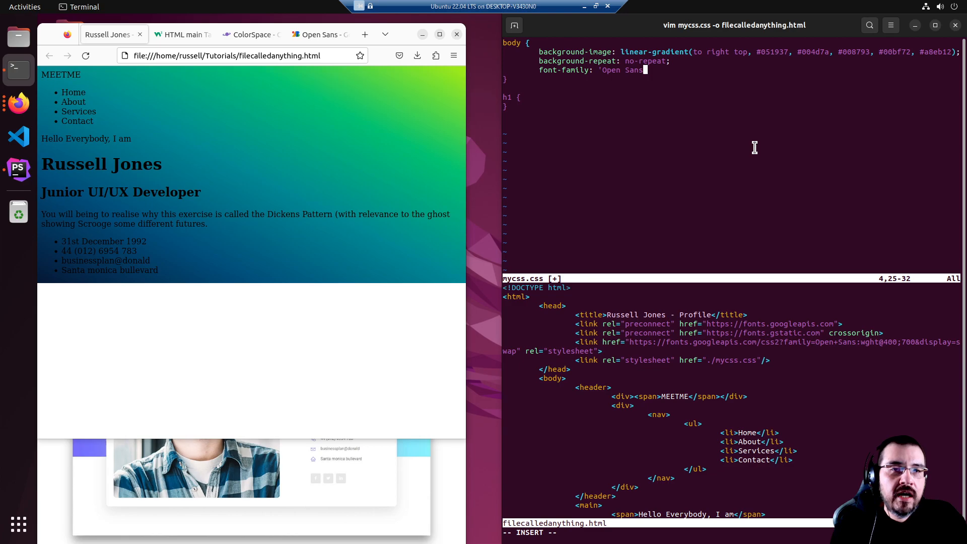
pyautogui.write("';")
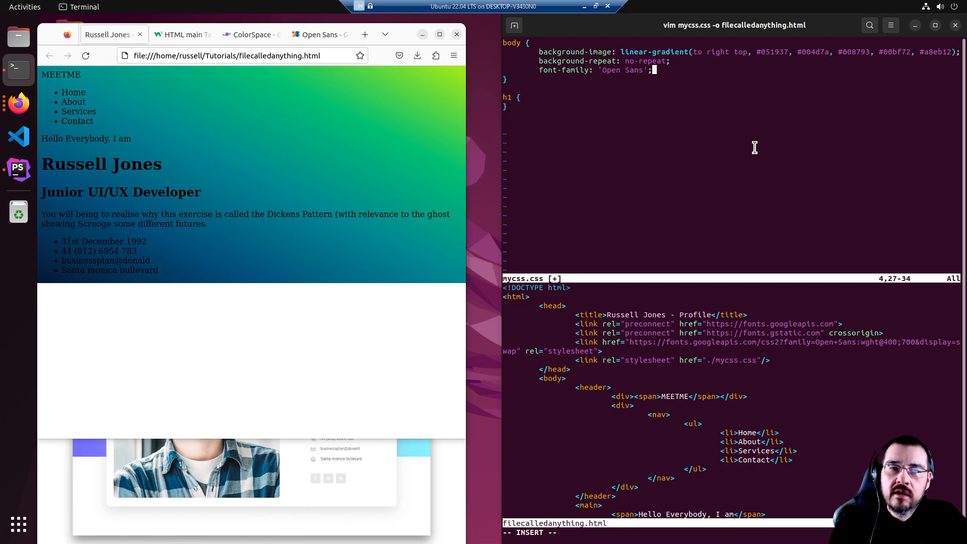
pyautogui.press('Escape')
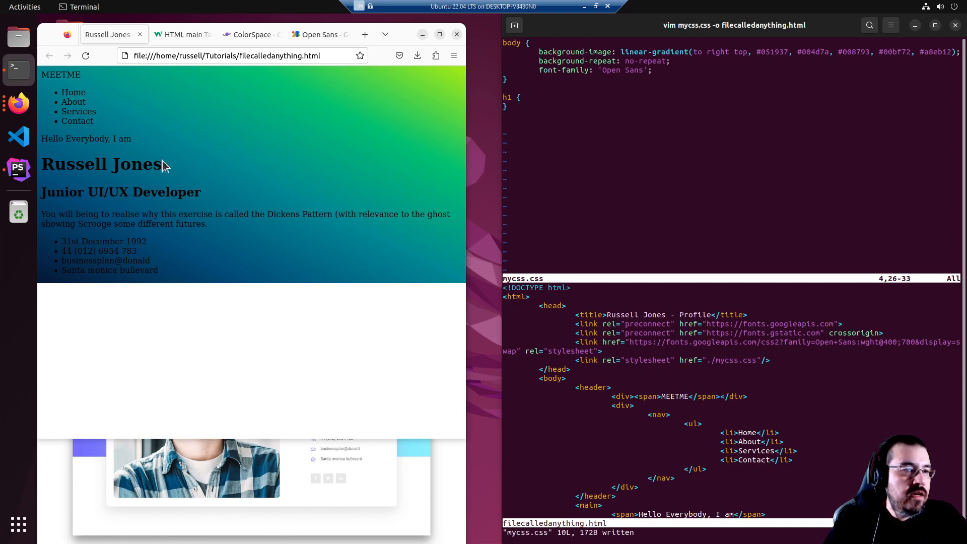
# - Refresh the profile page with F5 so its text renders in Open Sans
pyautogui.click(86, 56)
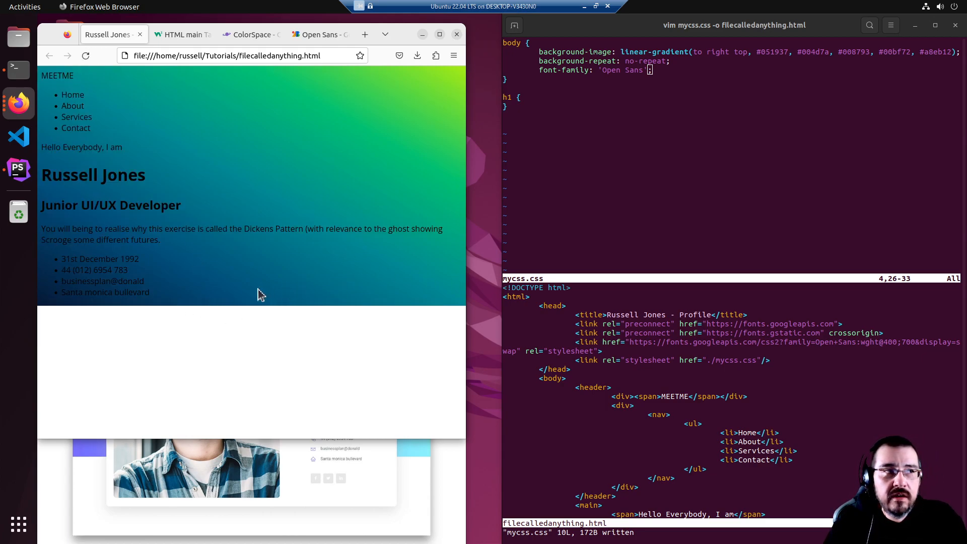
pyautogui.moveTo(404, 303)
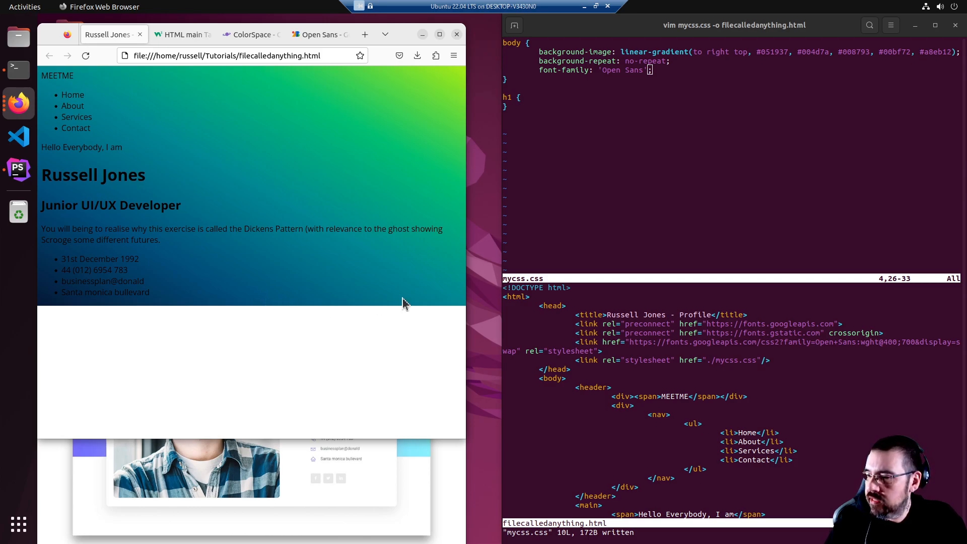
pyautogui.moveTo(404, 302)
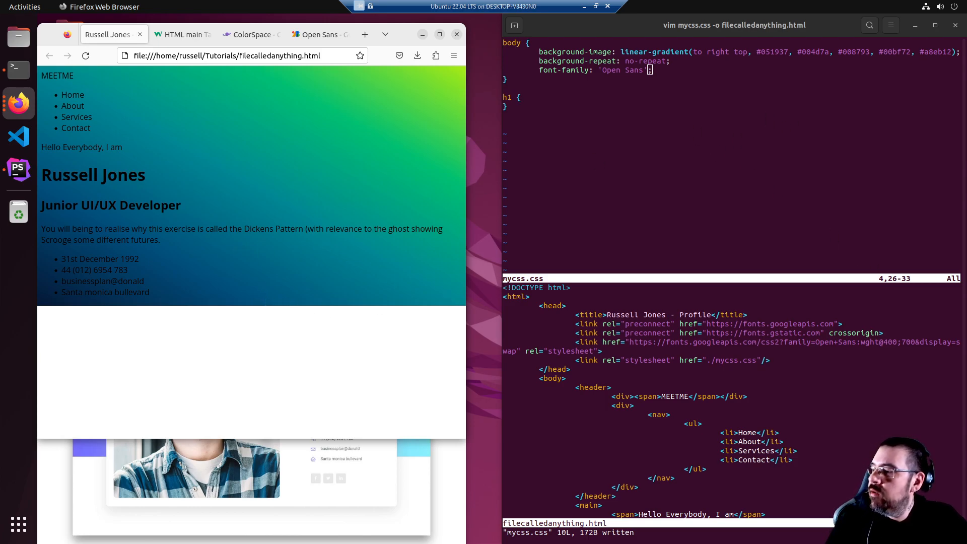